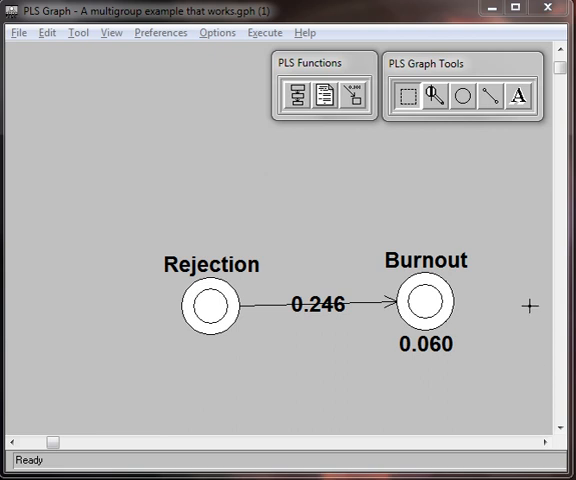
{"action": "mouse_move", "coordinate": [136, 228]}
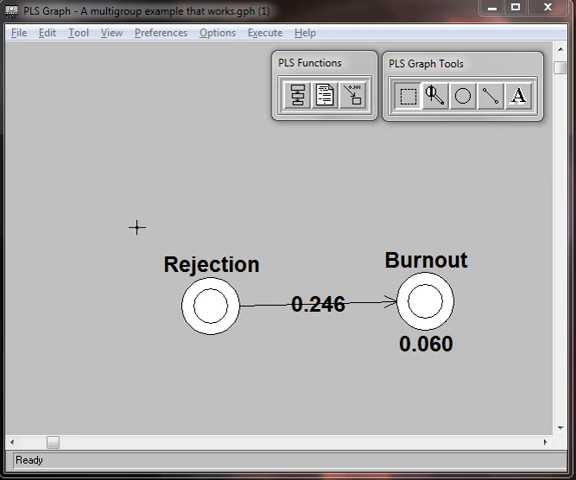
{"action": "mouse_move", "coordinate": [140, 218]}
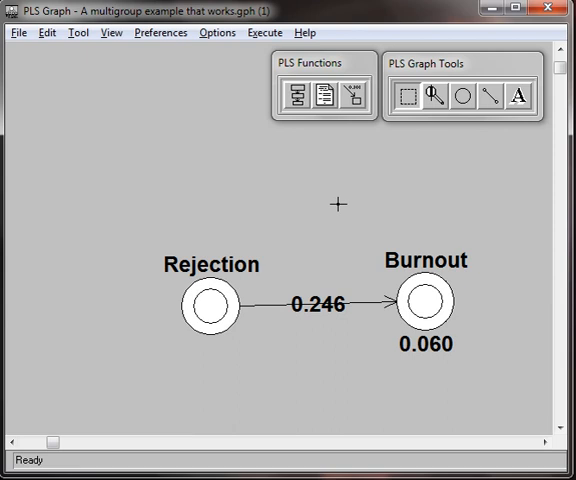
{"action": "mouse_move", "coordinate": [290, 122]}
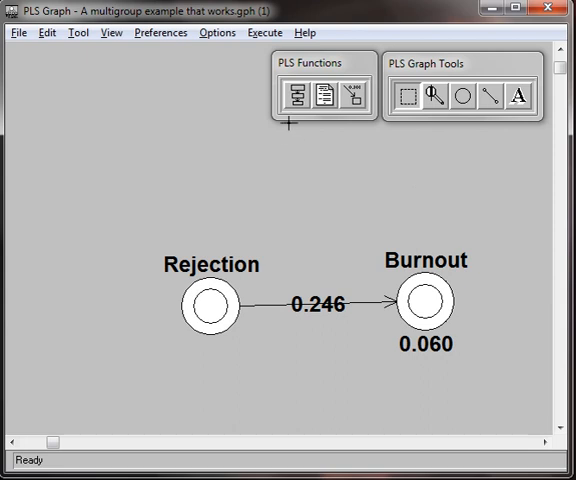
Generate bootstrap resamples from the Execute menu and acknowledge the deck generation results
{"action": "left_click", "coordinate": [264, 32]}
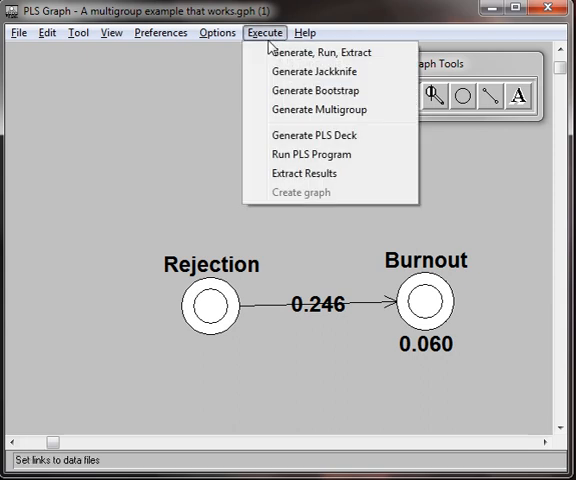
{"action": "left_click", "coordinate": [316, 136]}
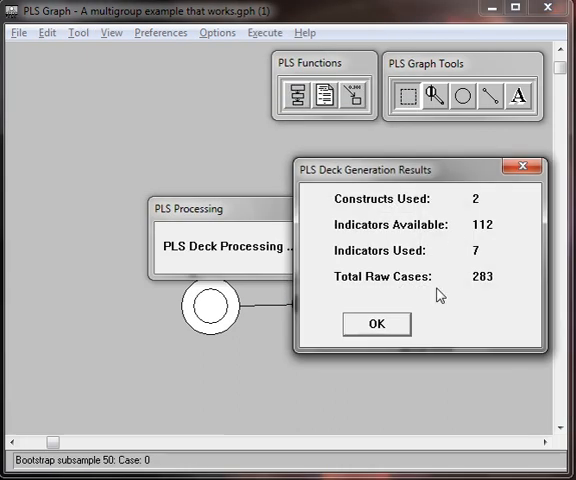
{"action": "left_click", "coordinate": [376, 324]}
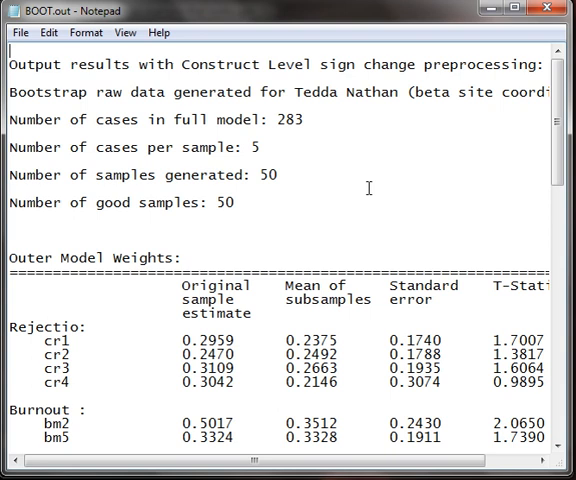
{"action": "scroll", "scroll_direction": "down", "scroll_amount": 3}
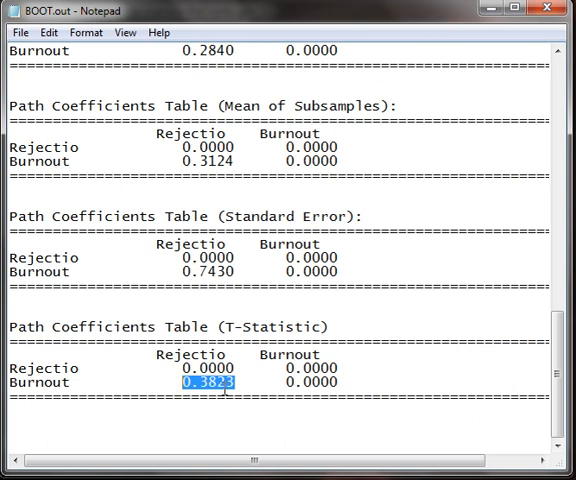
{"action": "mouse_move", "coordinate": [352, 328]}
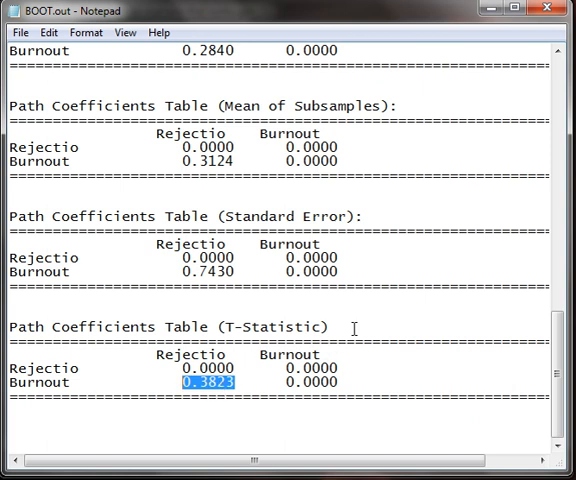
{"action": "scroll", "scroll_direction": "up", "scroll_amount": 3}
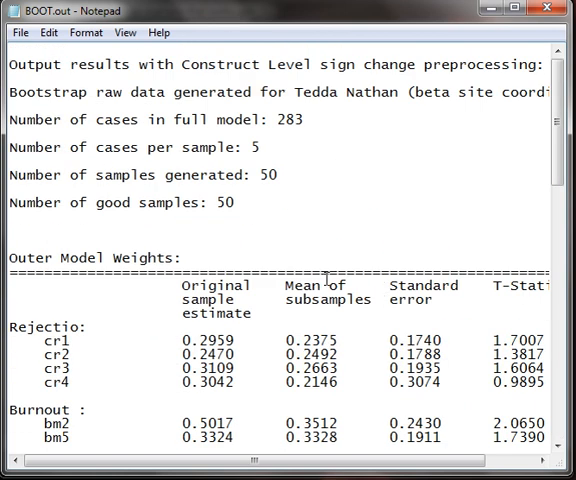
{"action": "double_click", "coordinate": [288, 120]}
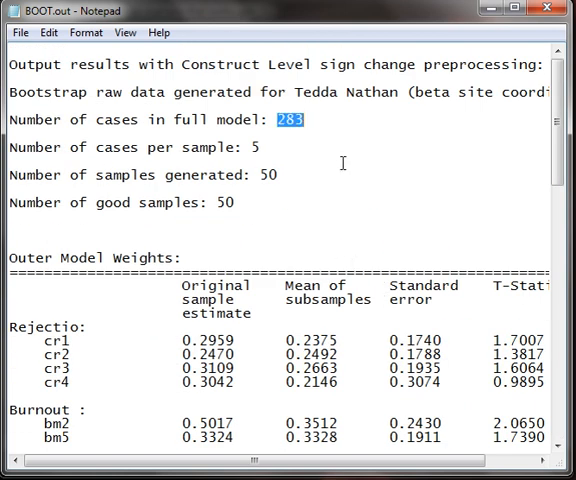
{"action": "left_click", "coordinate": [272, 176]}
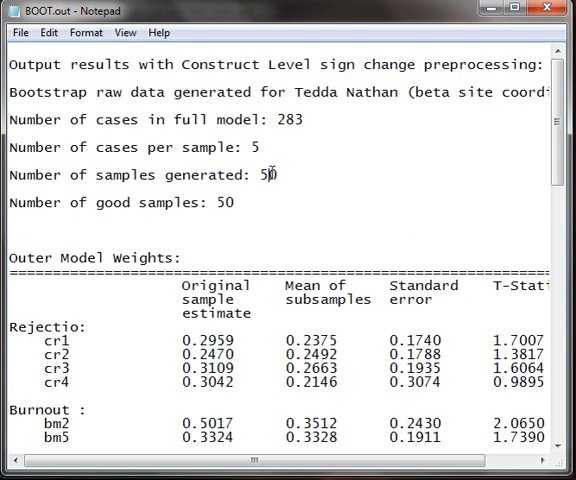
{"action": "double_click", "coordinate": [264, 176]}
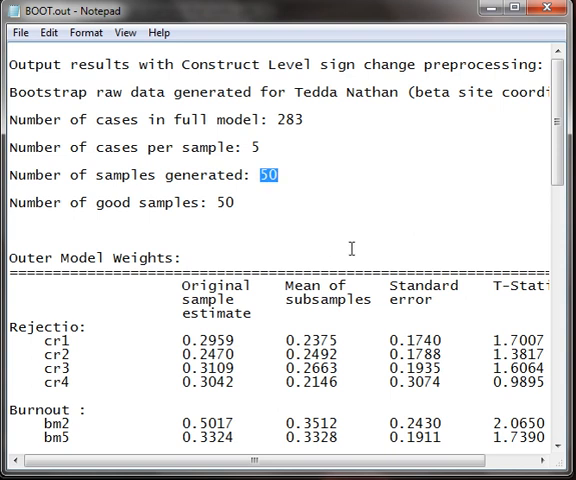
{"action": "mouse_move", "coordinate": [298, 176]}
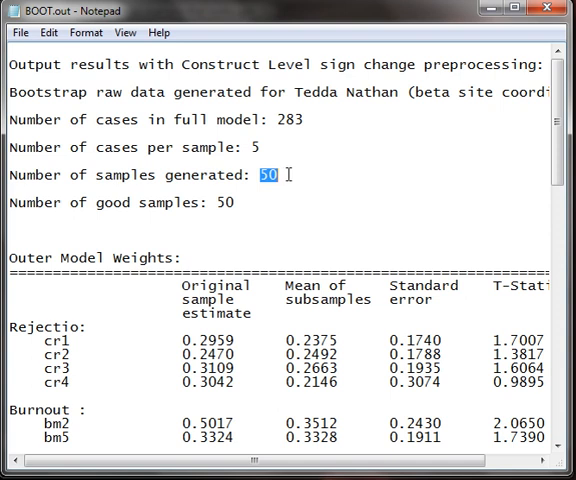
{"action": "double_click", "coordinate": [256, 148]}
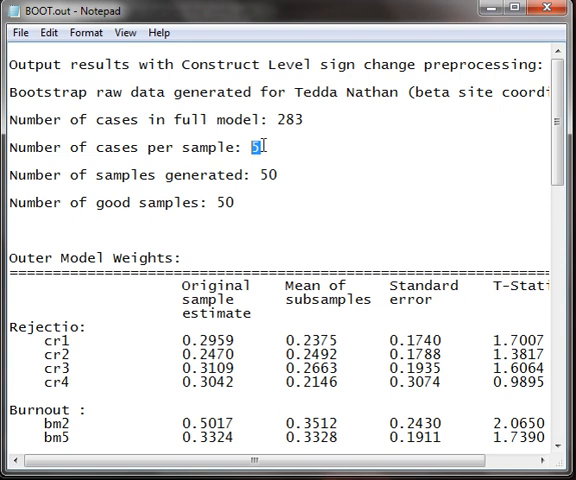
{"action": "double_click", "coordinate": [292, 120]}
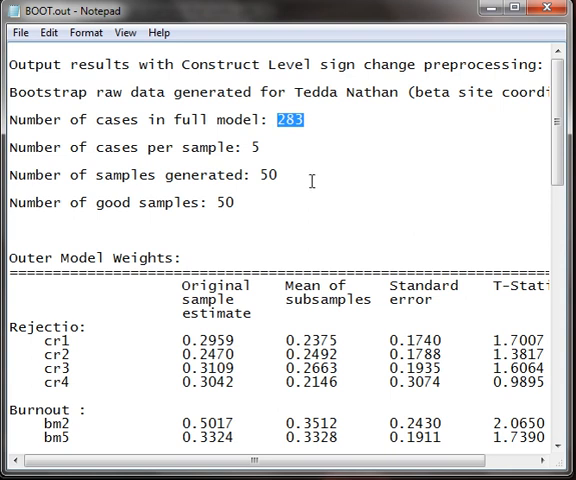
{"action": "mouse_move", "coordinate": [312, 158]}
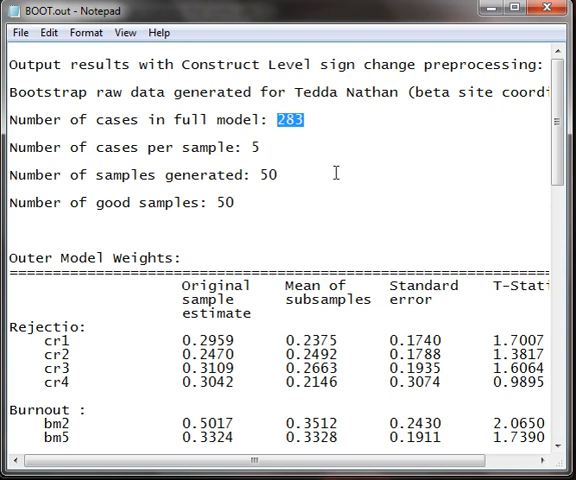
Check Burnout's old t-statistic of 0.3823 in BOOT.out, then return to the PLS Graph model
{"action": "scroll", "scroll_direction": "down", "scroll_amount": 3}
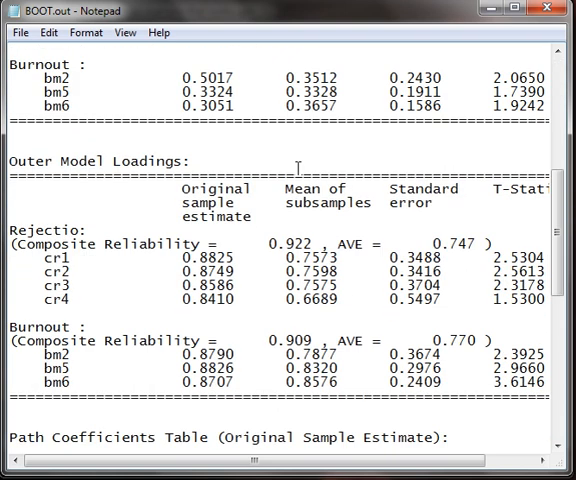
{"action": "scroll", "scroll_direction": "down", "scroll_amount": 3}
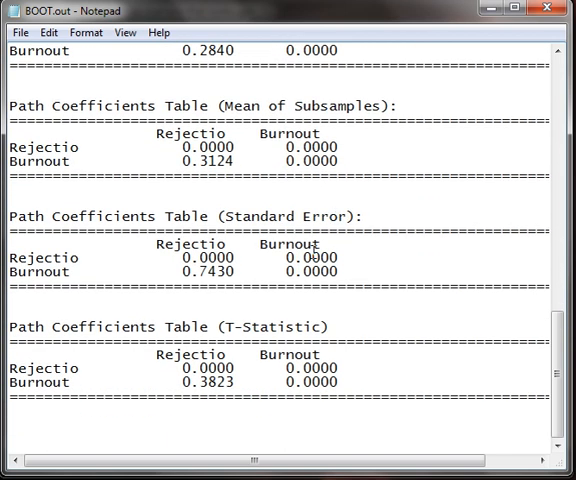
{"action": "mouse_move", "coordinate": [104, 172]}
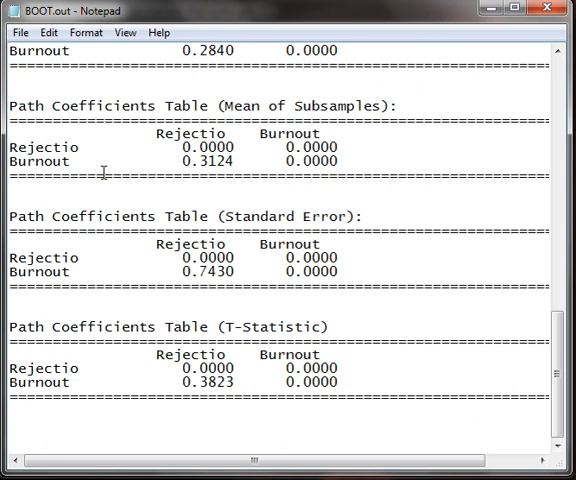
{"action": "mouse_move", "coordinate": [192, 232]}
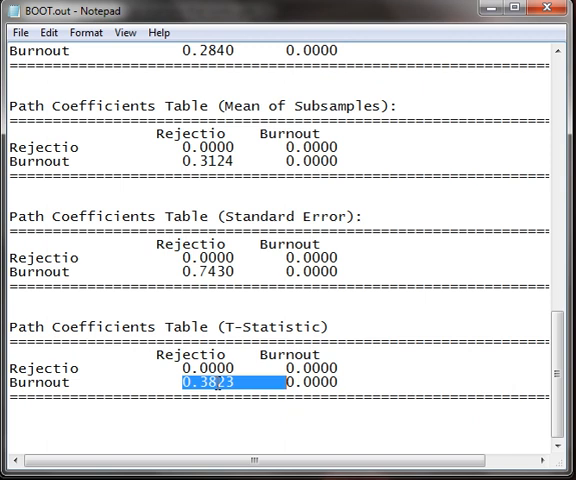
{"action": "mouse_move", "coordinate": [524, 128]}
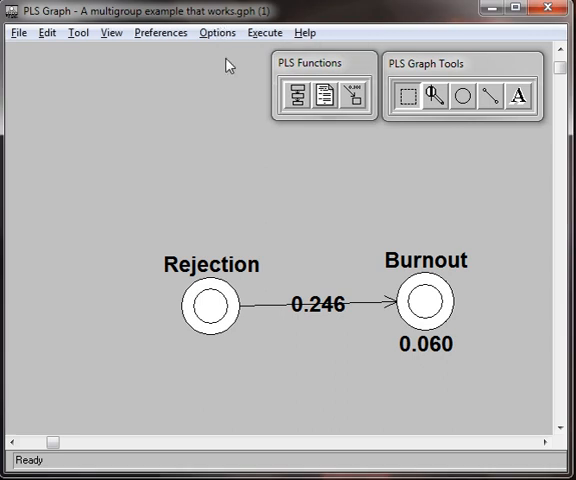
{"action": "mouse_move", "coordinate": [212, 78]}
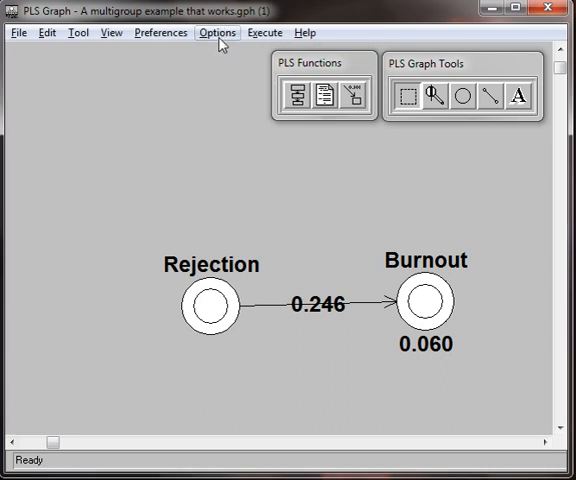
{"action": "left_click", "coordinate": [216, 32]}
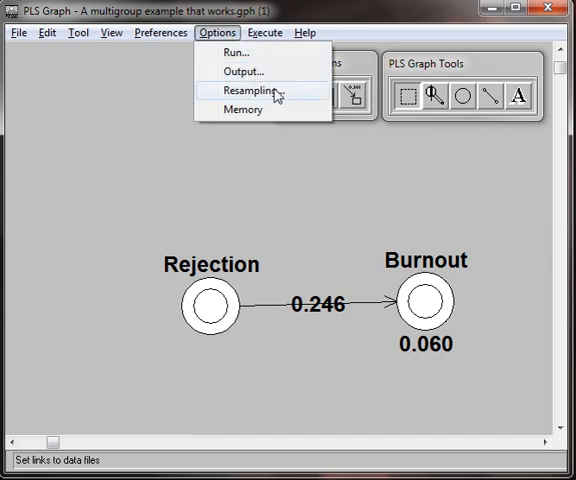
Set resampling to 300 bootstrap samples with 200 cases per sample
{"action": "left_click", "coordinate": [248, 92]}
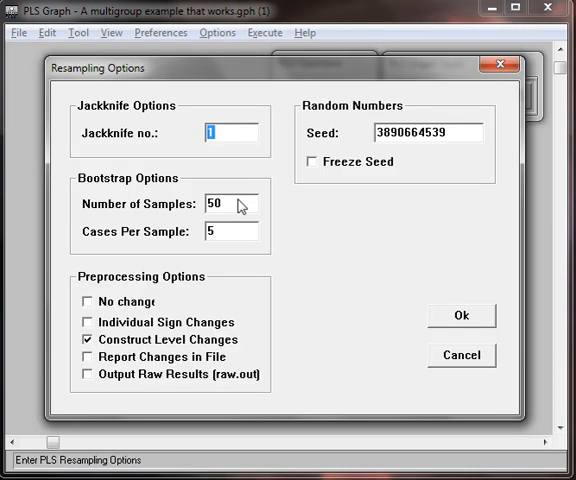
{"action": "triple_click", "coordinate": [218, 204]}
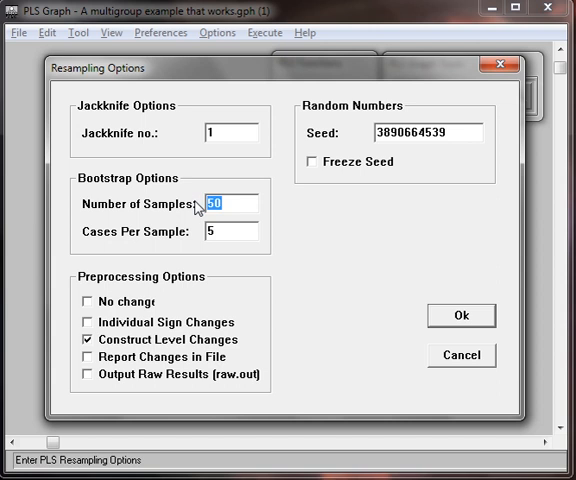
{"action": "type", "text": "300"}
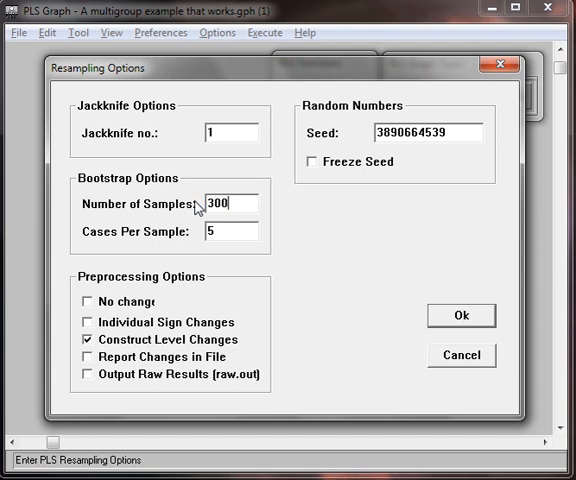
{"action": "triple_click", "coordinate": [224, 232]}
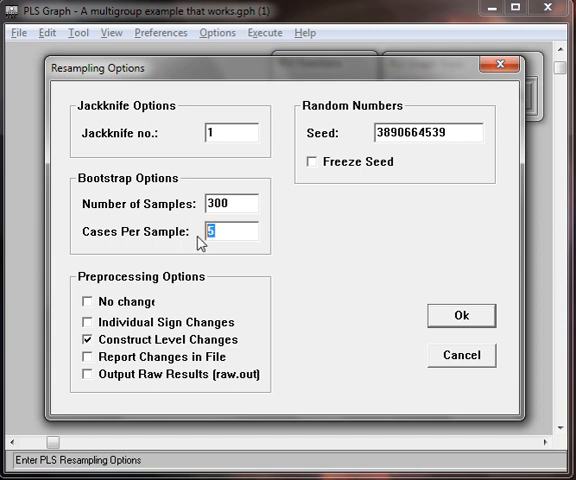
{"action": "mouse_move", "coordinate": [252, 256]}
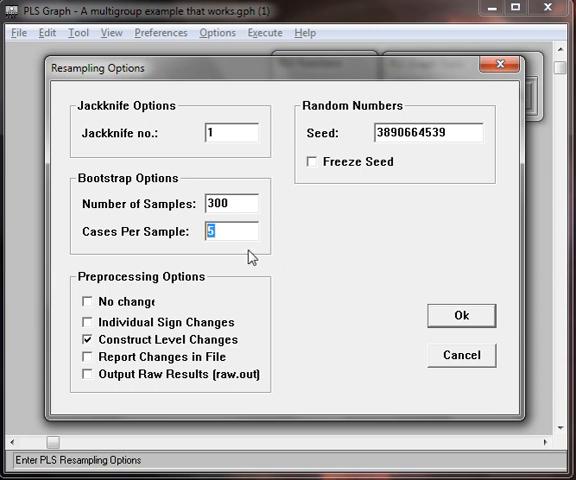
{"action": "mouse_move", "coordinate": [232, 238]}
{"action": "type", "text": "2"}
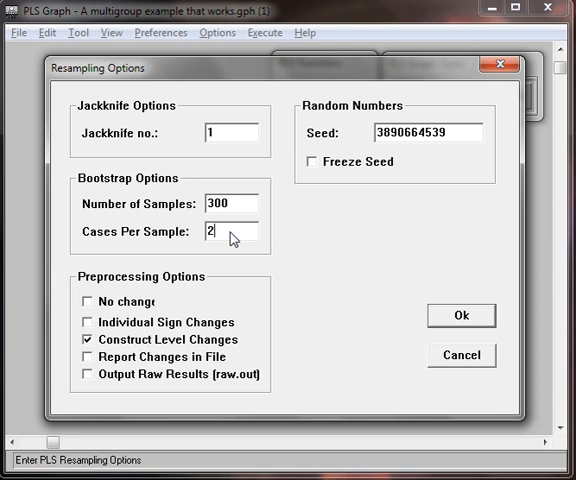
{"action": "type", "text": "00"}
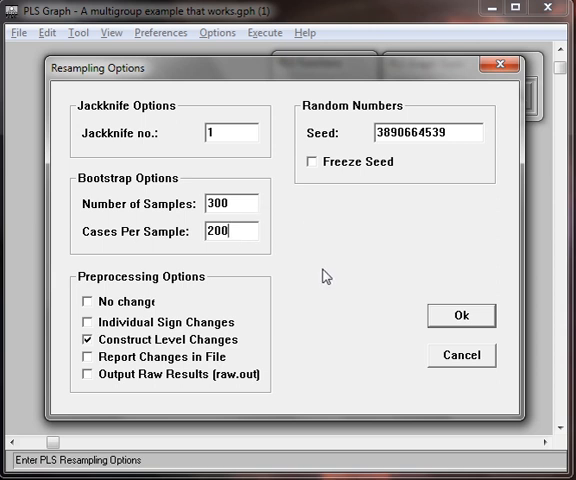
{"action": "mouse_move", "coordinate": [446, 316]}
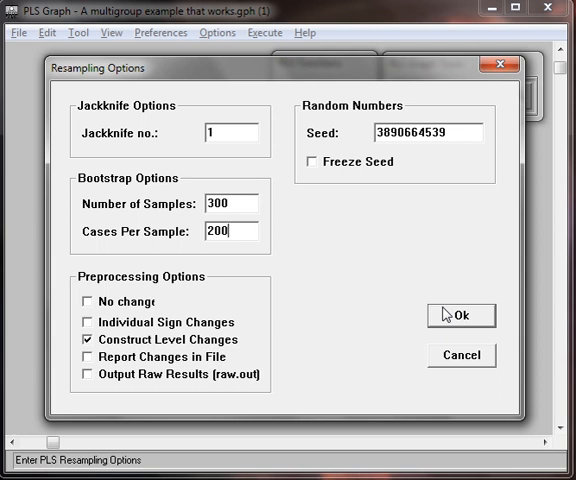
Confirm the resampling settings and rerun the bootstrap analysis
{"action": "left_click", "coordinate": [460, 316]}
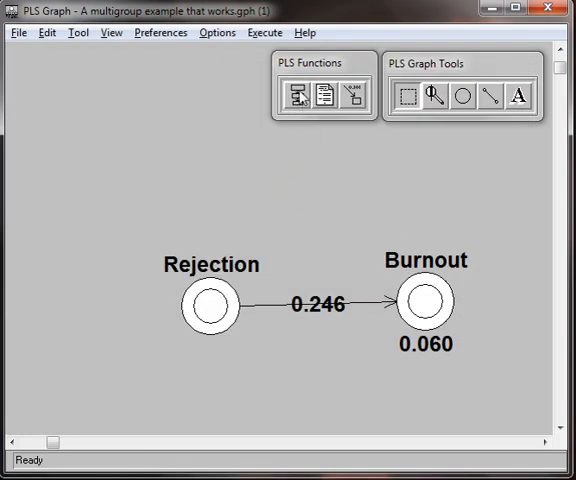
{"action": "left_click", "coordinate": [264, 32]}
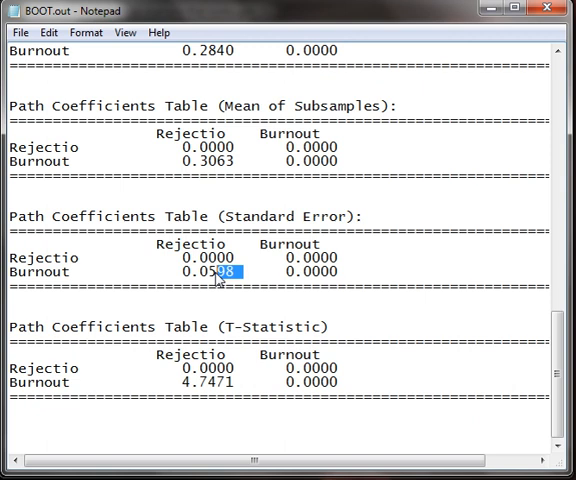
Pick out Burnout's new standard error 0.0598 and t-statistic 4.7471 in BOOT.out
{"action": "double_click", "coordinate": [204, 272]}
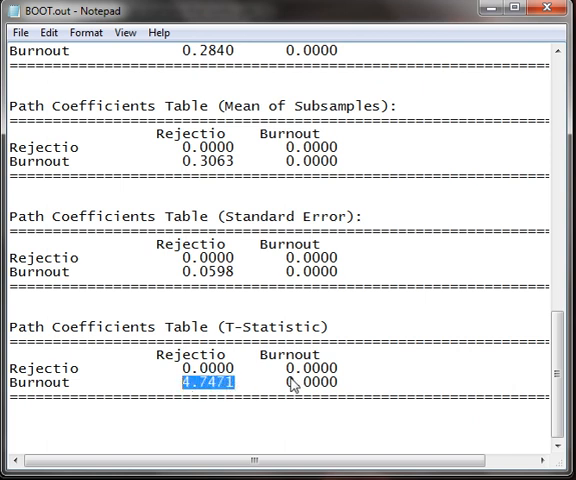
{"action": "mouse_move", "coordinate": [504, 172]}
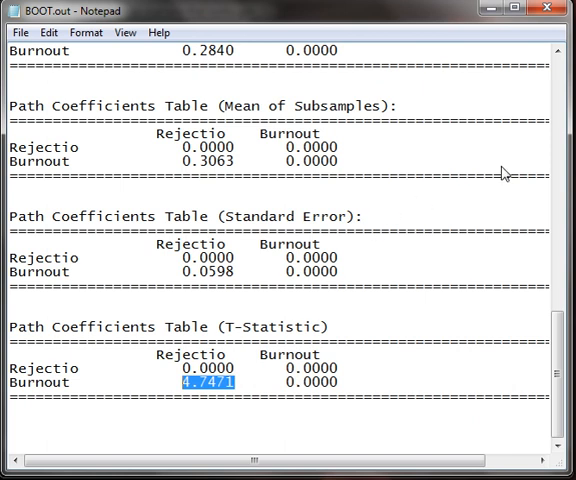